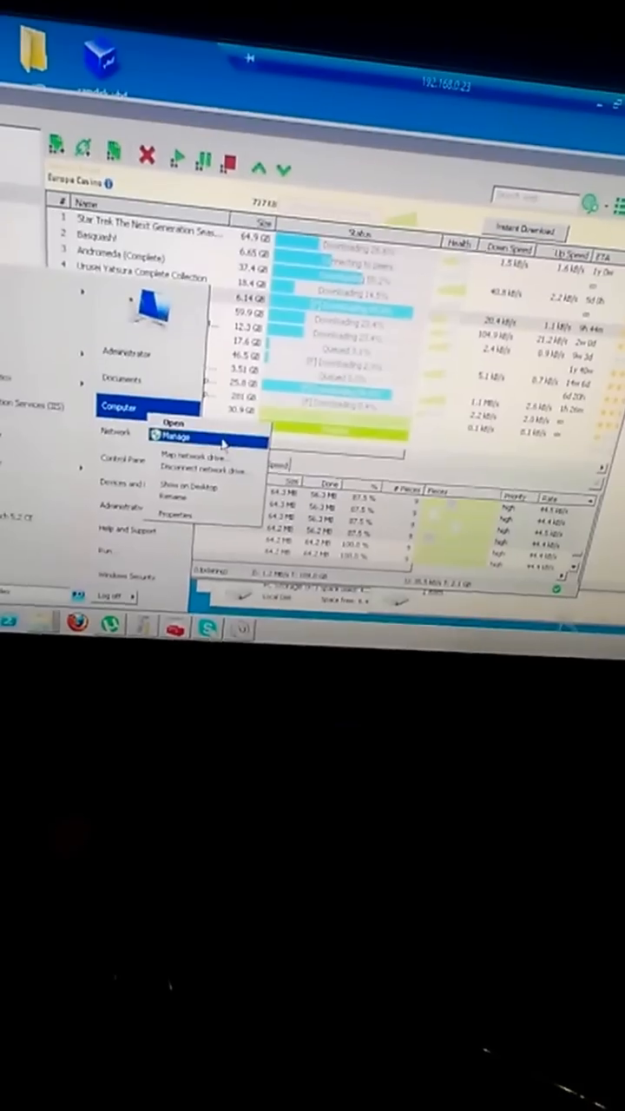
# Open Computer from the Start menu to list the drives, including 6.54 TB FC Storage.
pyautogui.click(173, 435)
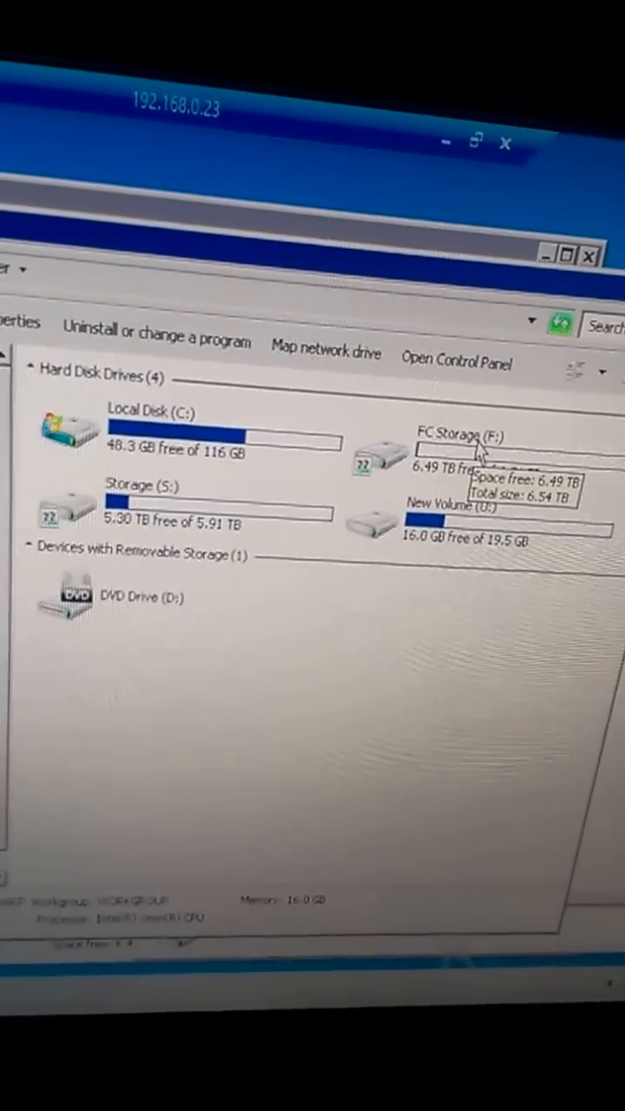
# Select FC Storage (F:) to view 6.49 TB free of 6.54 TB NTFS, then open Disk Management.
pyautogui.click(460, 447)
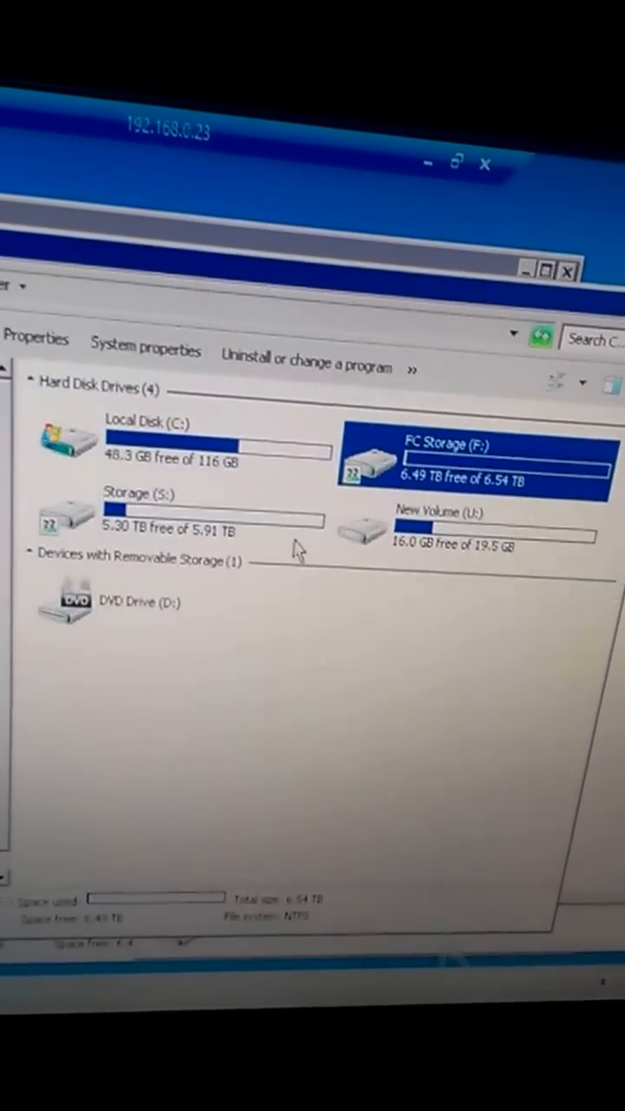
pyautogui.click(138, 516)
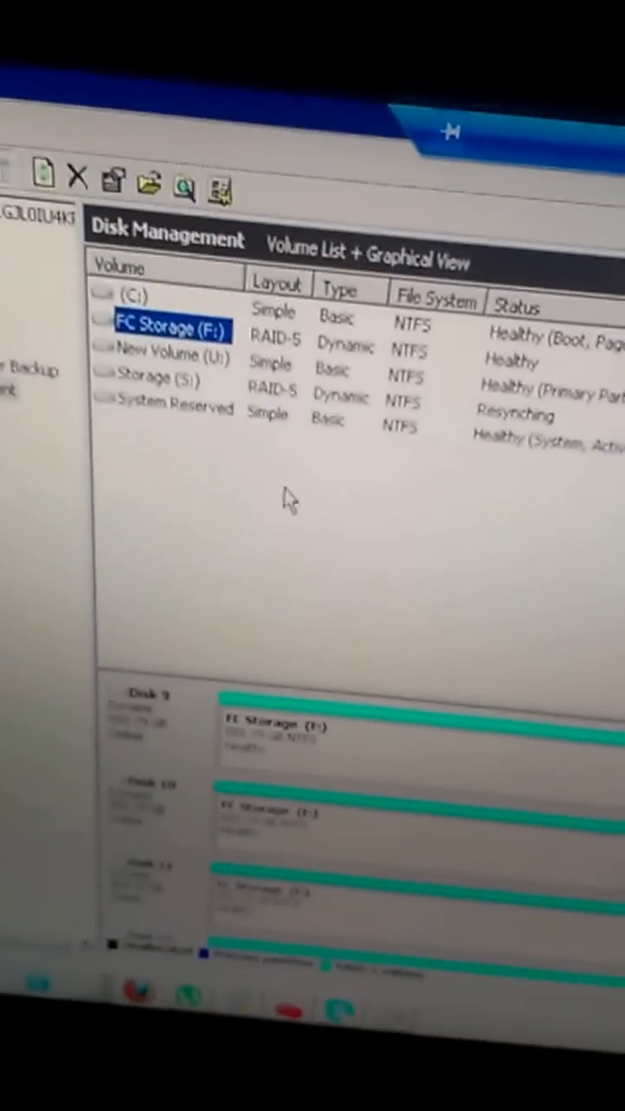
# Scroll Disk Management's graphical view to show Disk 1 and Disk 2 holding FC Storage (F:).
pyautogui.scroll(-3)
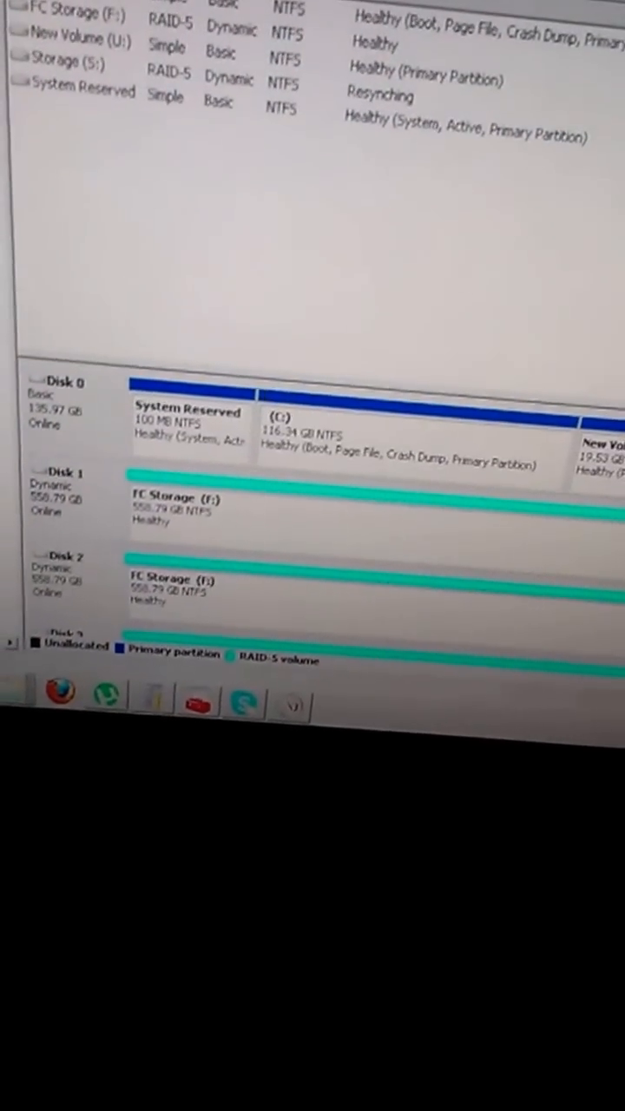